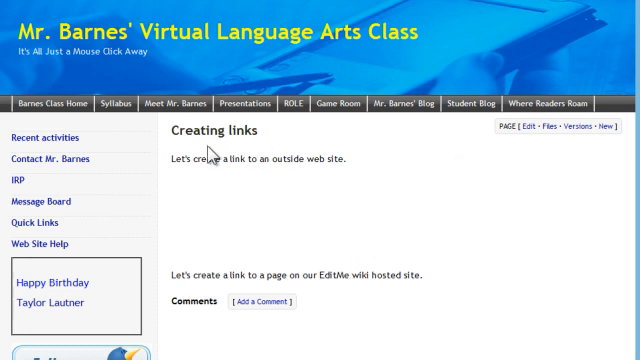
mouse_move(243, 194)
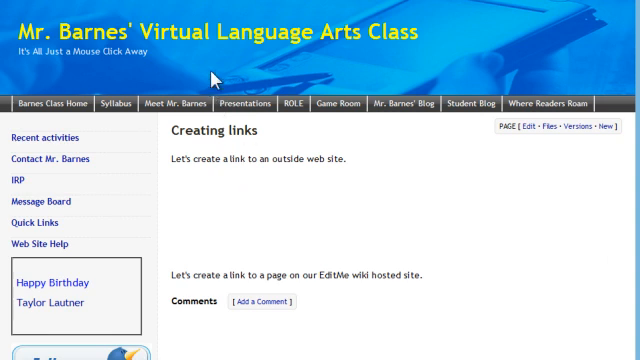
mouse_move(288, 190)
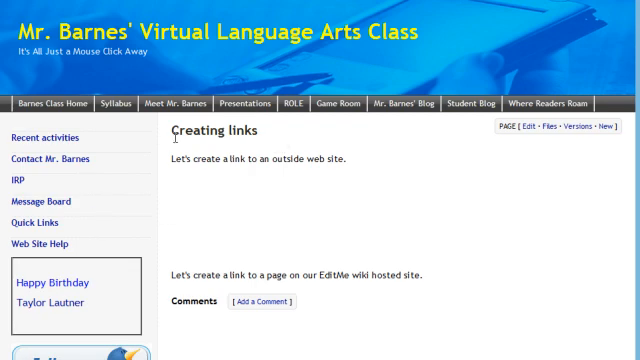
mouse_move(267, 218)
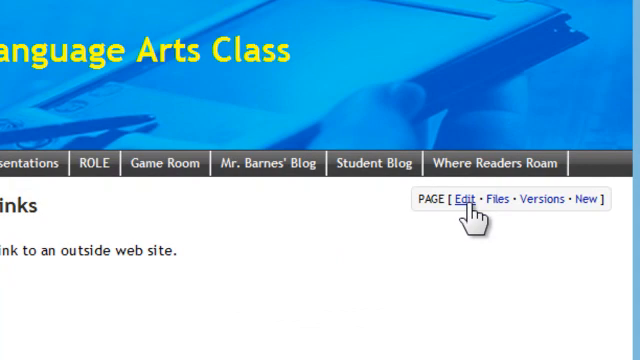
Enlarge the first sentence 'Let's create a link to an outside web site.' in the editor
click(465, 199)
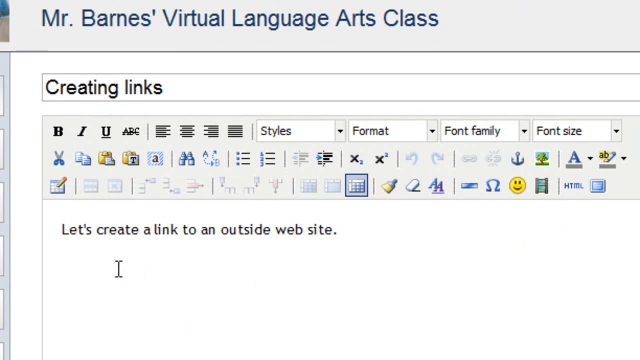
drag(61, 230, 127, 230)
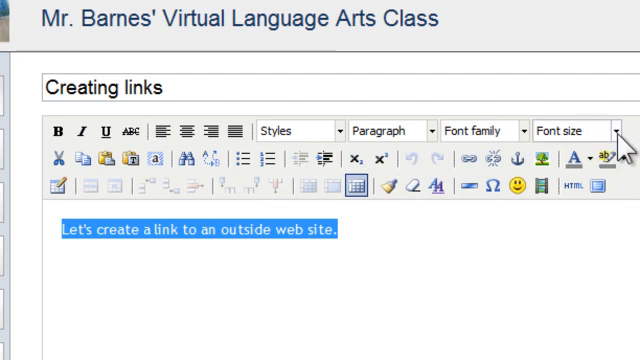
click(610, 129)
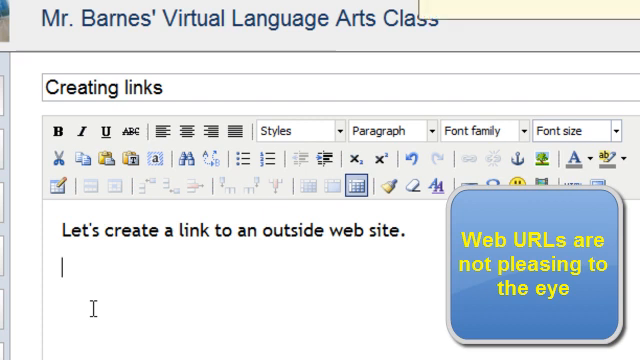
text(www.)
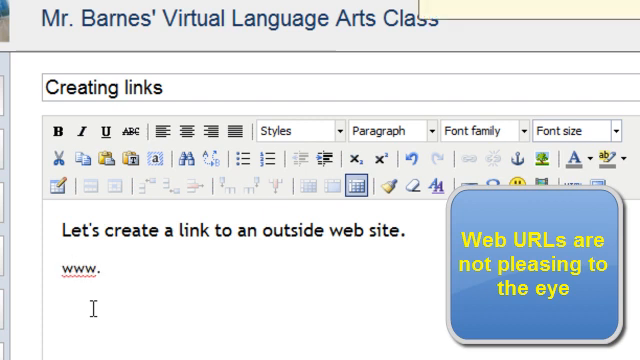
text(biograp)
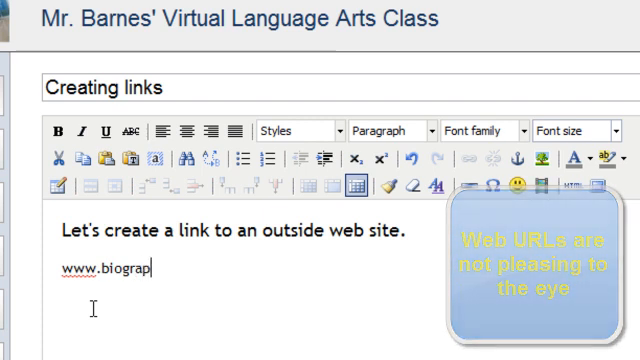
text(hy.com)
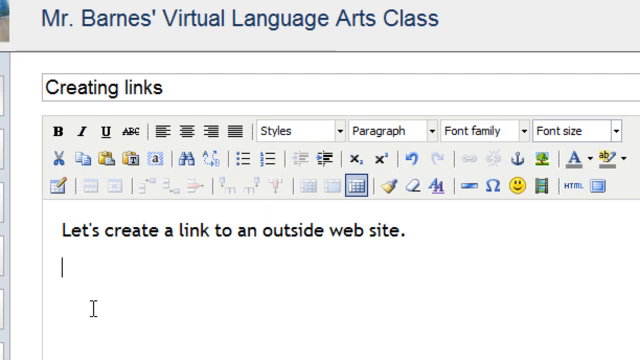
text(Bi)
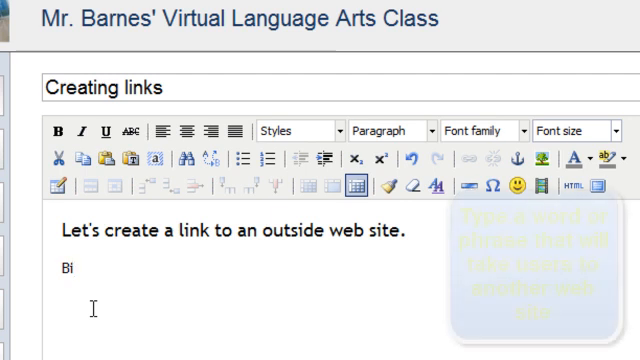
text(ogra)
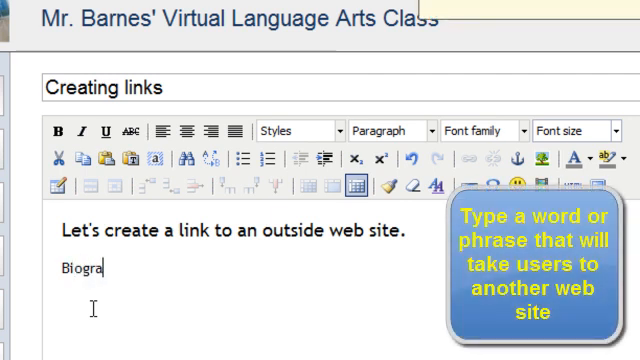
text(phy)
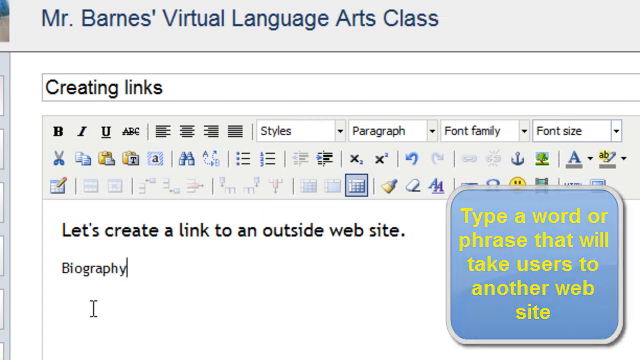
text(Library)
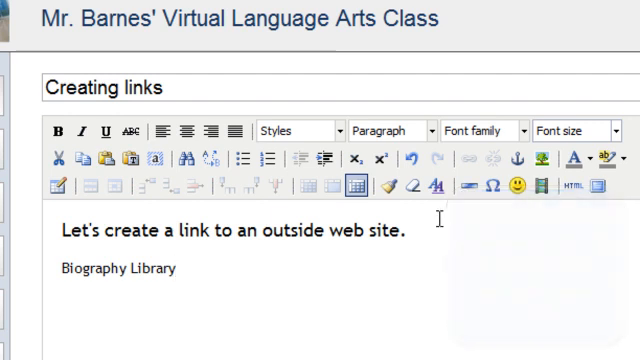
Select 'Biography Library' and bring up its Insert/edit link dialog
click(62, 268)
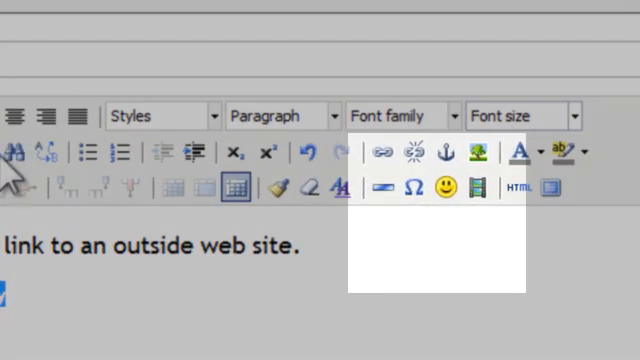
mouse_move(386, 151)
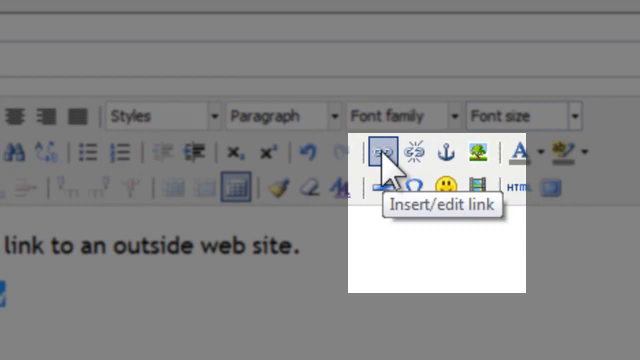
click(376, 148)
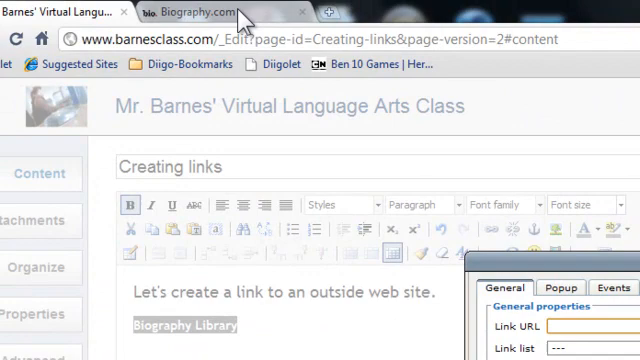
click(210, 11)
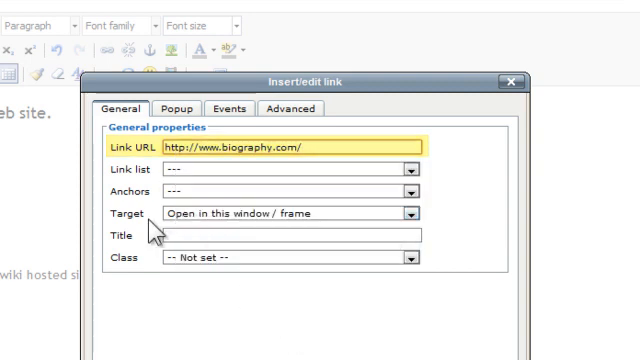
click(280, 212)
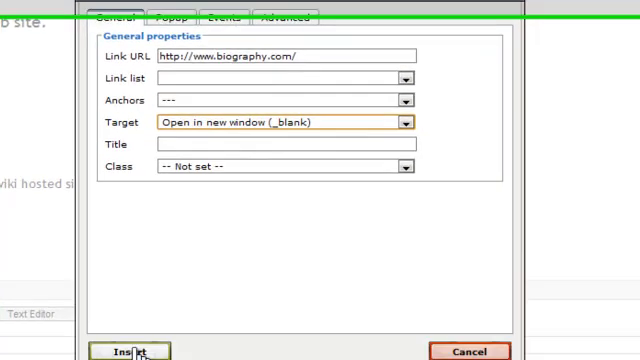
click(128, 350)
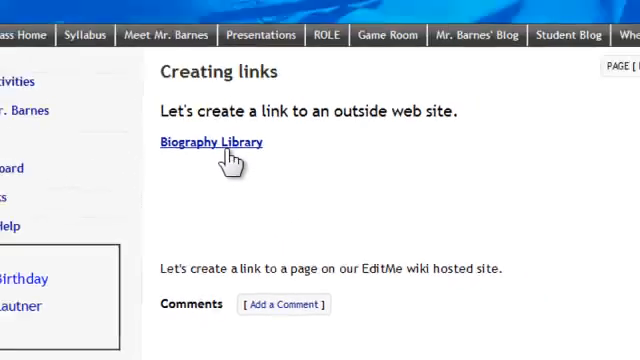
Test the Biography Library link from the saved page
click(211, 141)
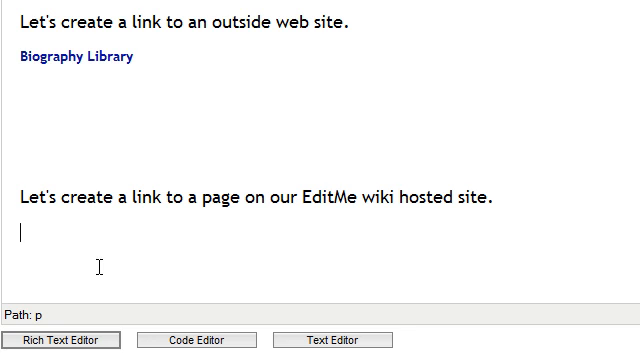
Add the line 'Individual Reading Project' beneath the wiki-page sentence
text(Individ)
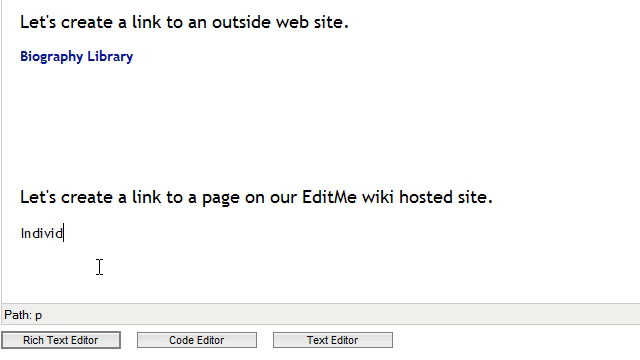
text(ual R)
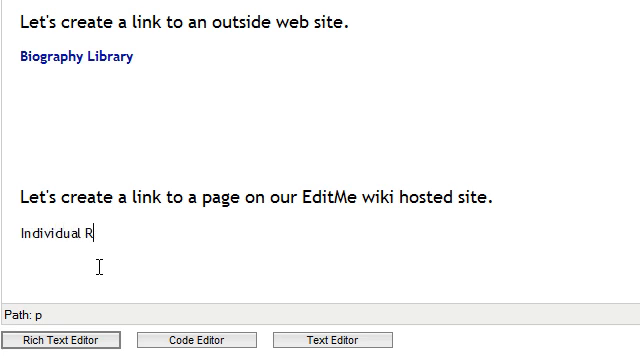
text(eading Pro)
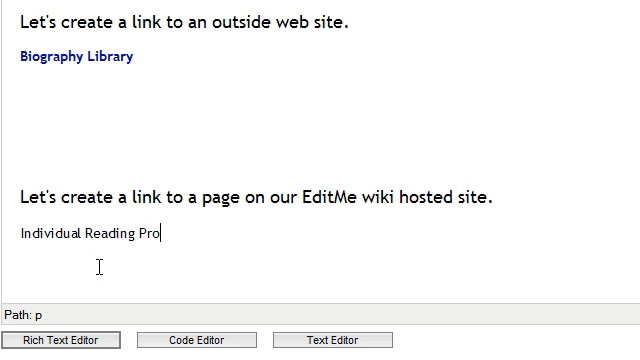
text(ject)
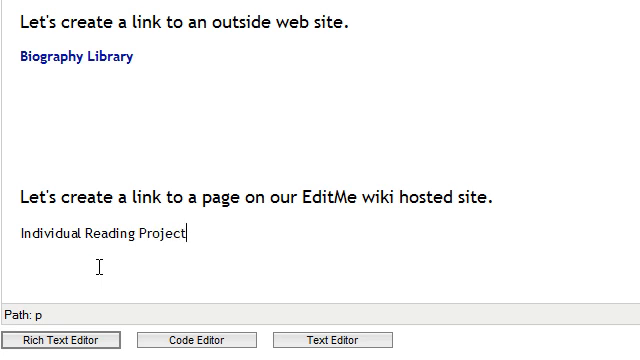
scroll(down, 3)
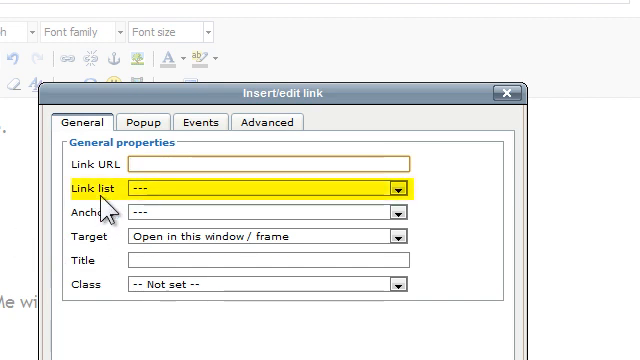
mouse_move(416, 195)
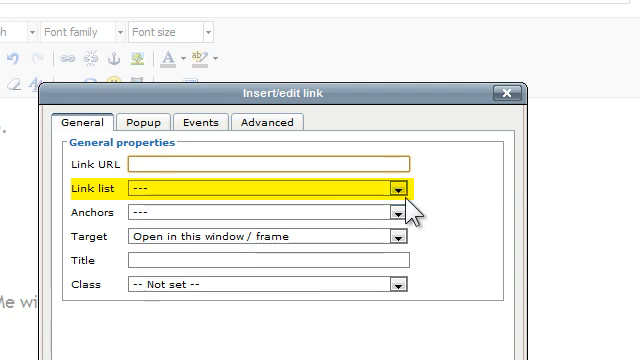
Link 'Individual Reading Project' to the IRP wiki page, opening in a new window (_blank)
click(393, 186)
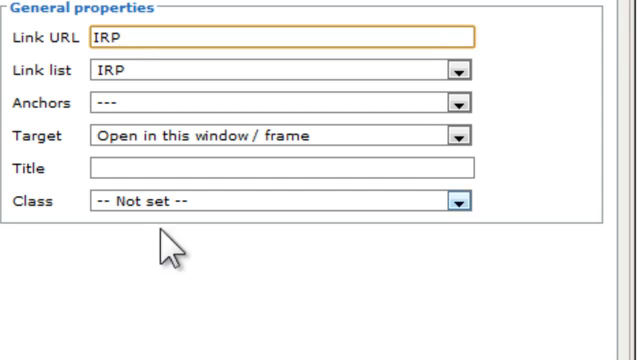
click(458, 135)
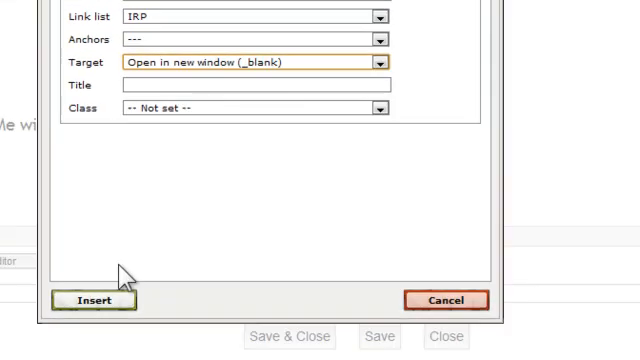
click(91, 301)
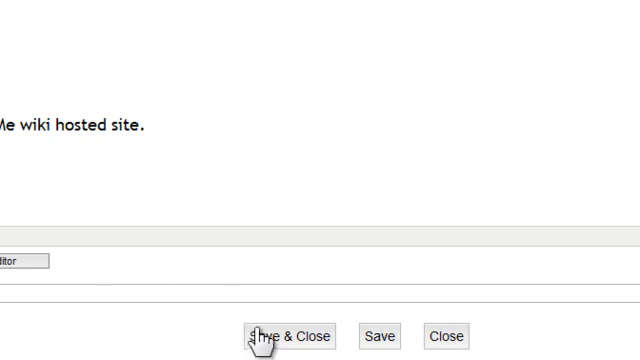
Save and close the page, then follow the Individual Reading Project link to the IRP guidelines
click(289, 335)
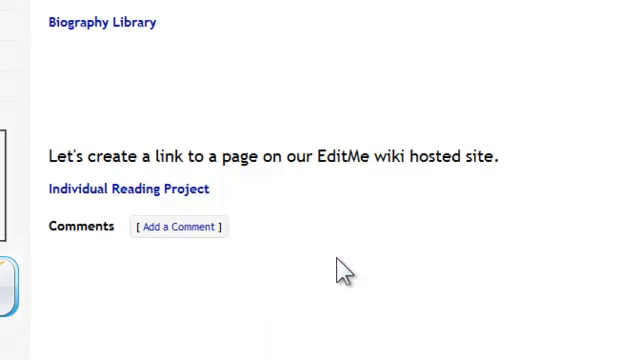
mouse_move(140, 205)
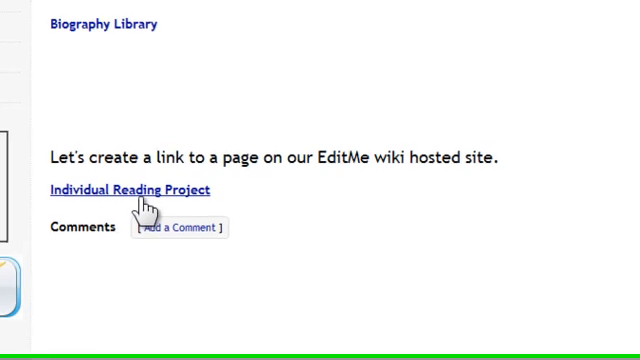
click(137, 189)
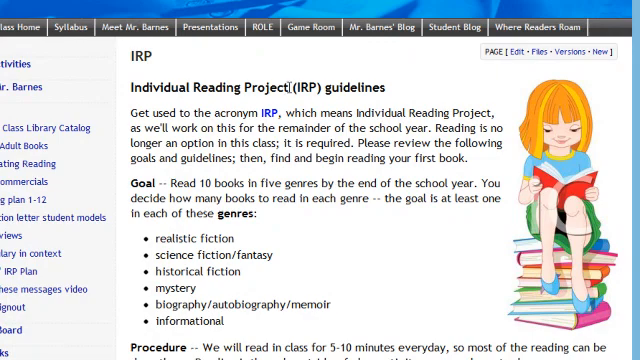
scroll(down, 3)
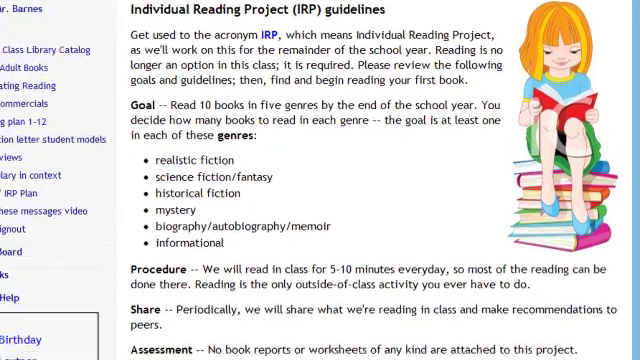